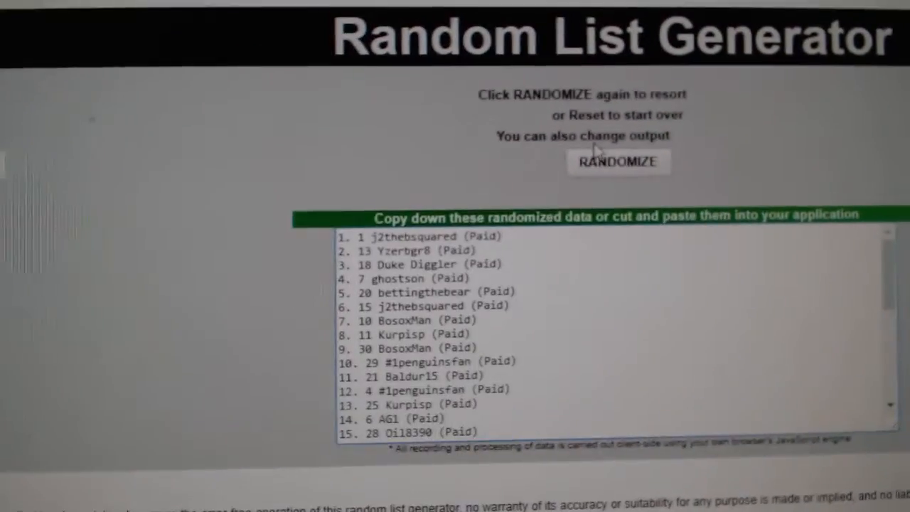
Shuffle the 30 NHL team cities in Random List Generator.
{"action": "left_click", "coordinate": [619, 162]}
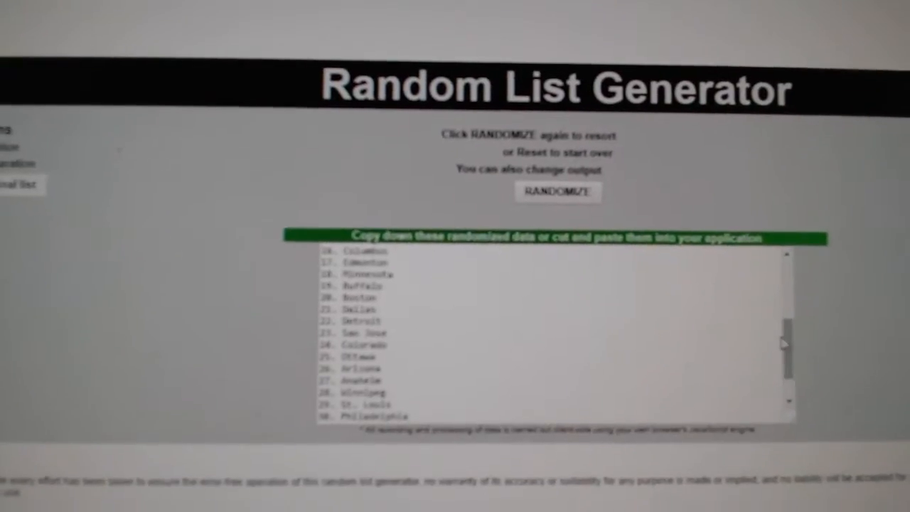
Switch to the CnC7561 spreadsheet to place the randomized teams beside participant names.
{"action": "left_click", "coordinate": [557, 191]}
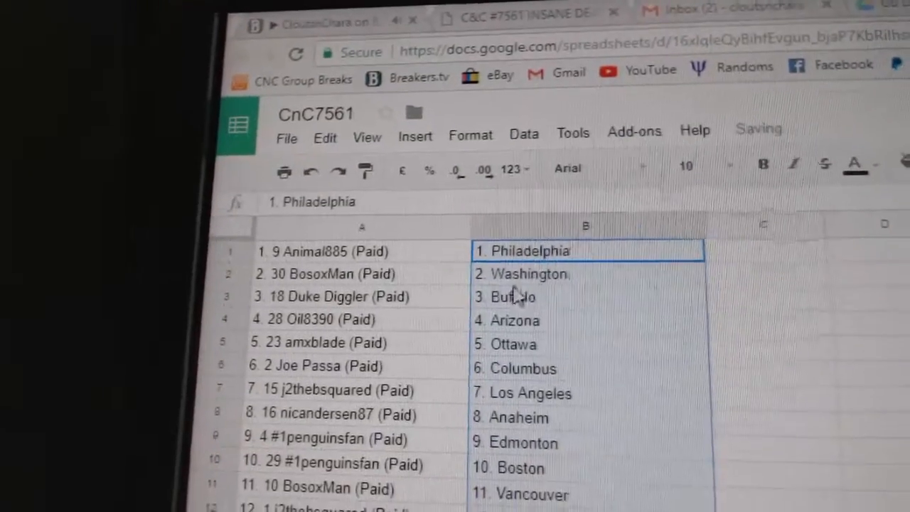
{"action": "left_click", "coordinate": [327, 315]}
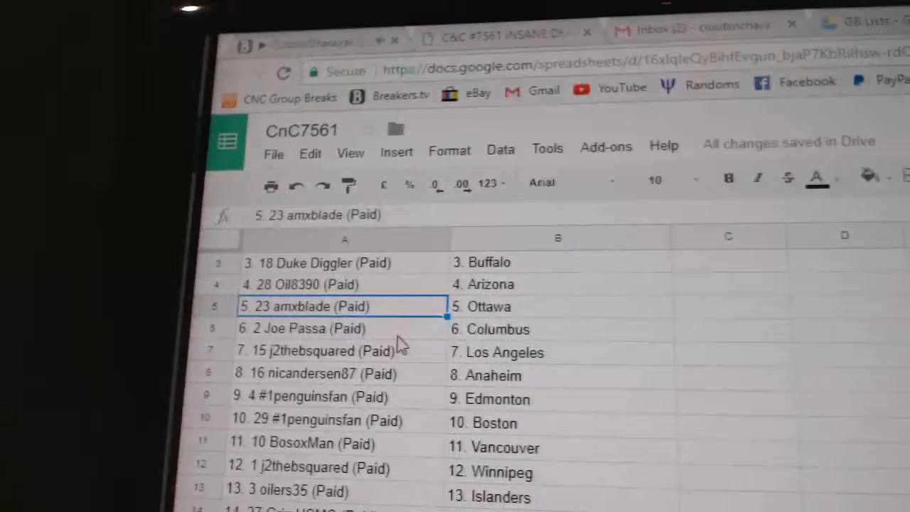
{"action": "left_click", "coordinate": [320, 347]}
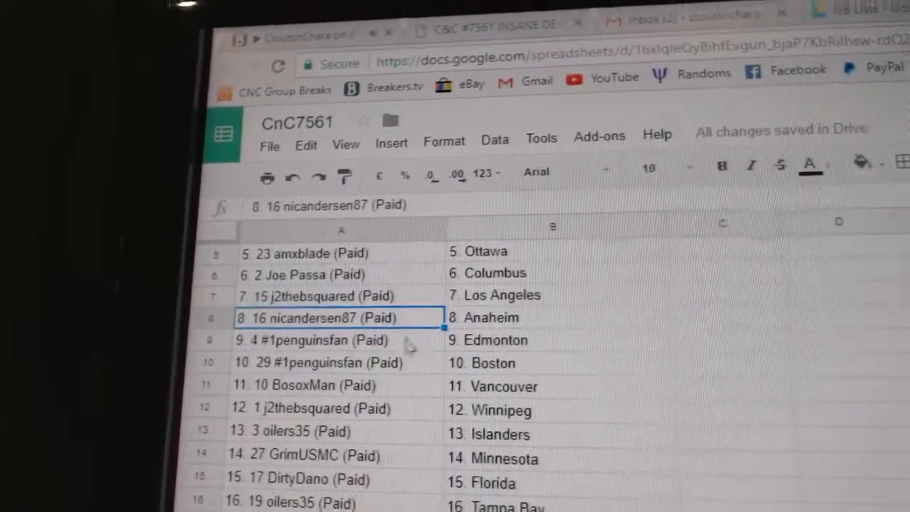
{"action": "left_click", "coordinate": [334, 337]}
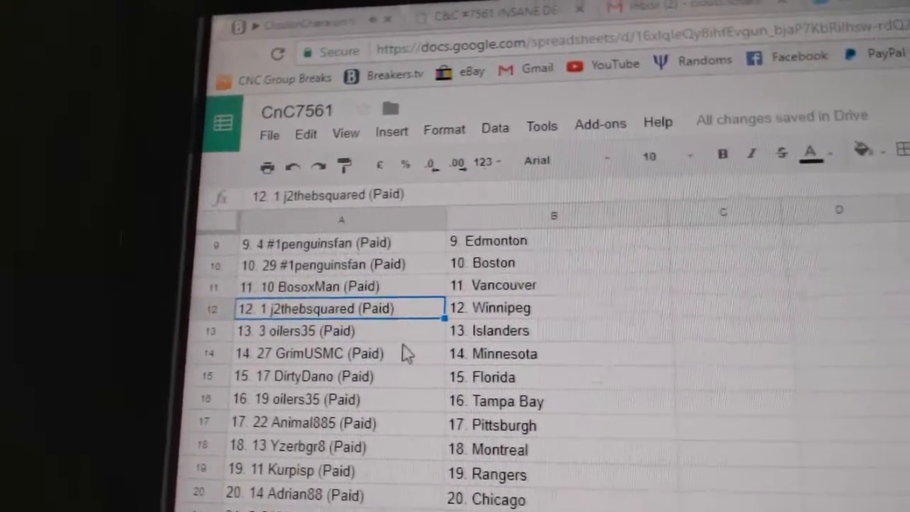
{"action": "left_click", "coordinate": [306, 343]}
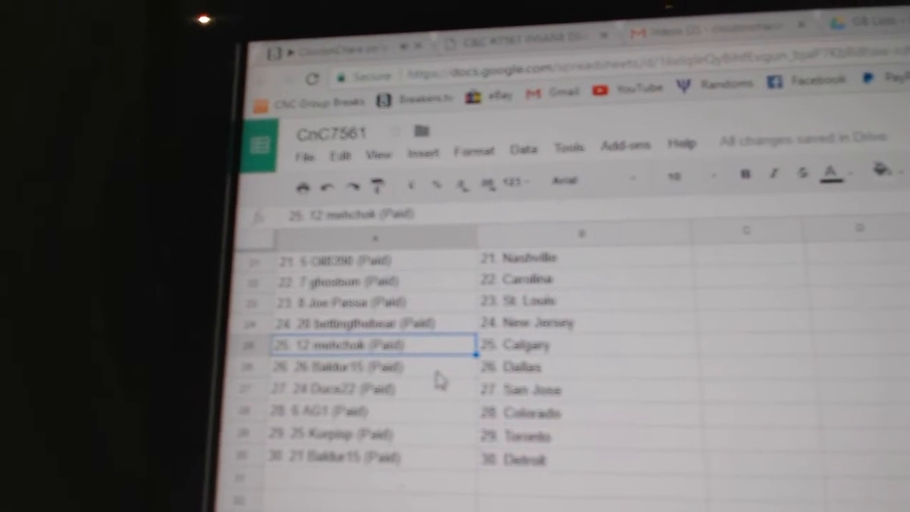
{"action": "left_click", "coordinate": [369, 353]}
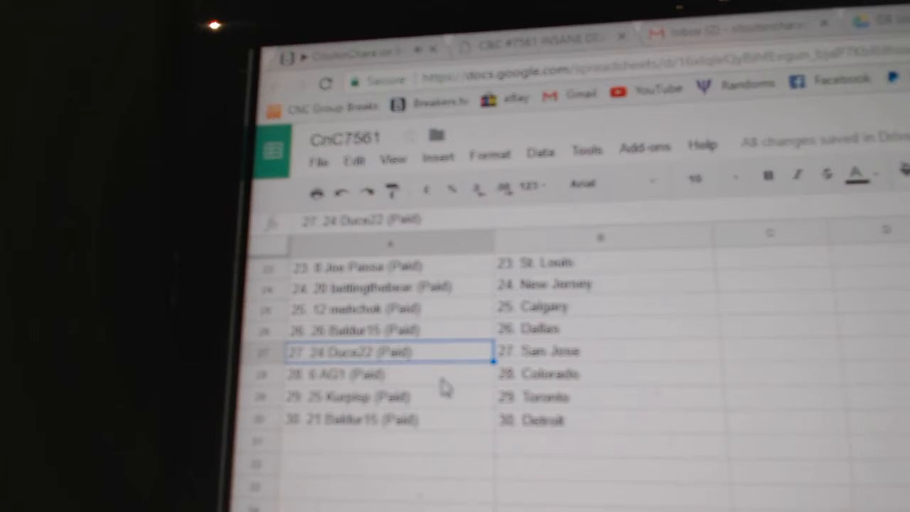
{"action": "scroll", "scroll_direction": "down", "scroll_amount": 3}
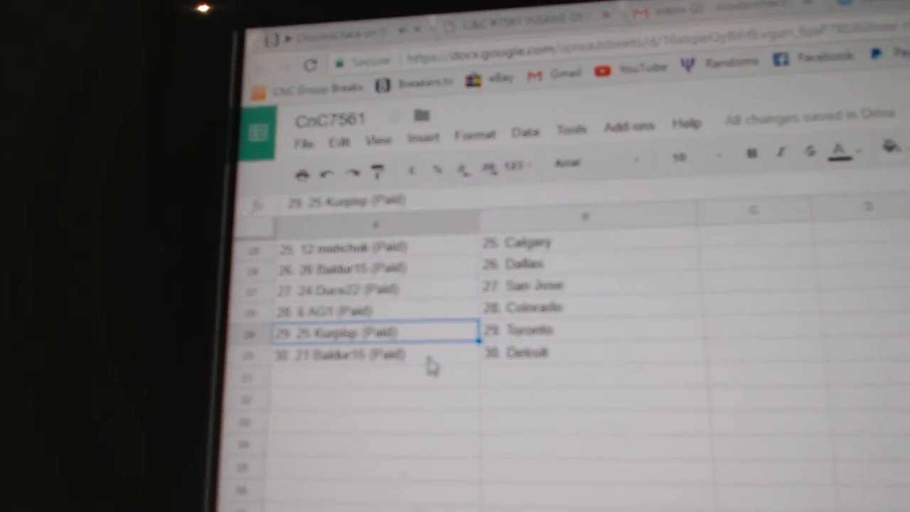